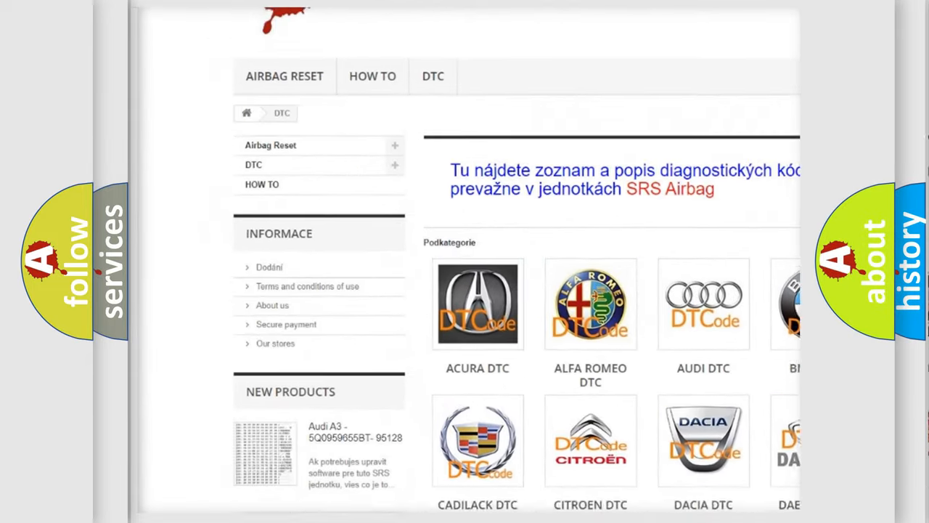
pyautogui.scroll(-3)
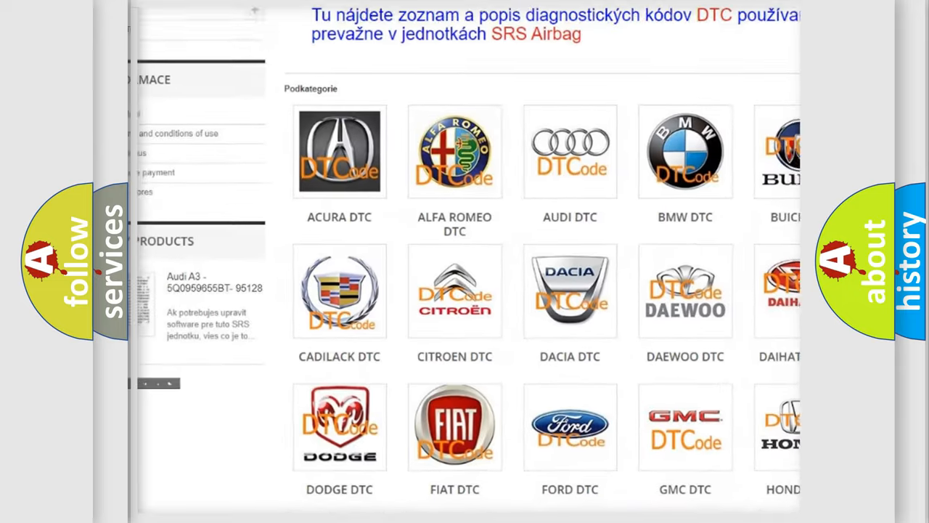
pyautogui.scroll(-3)
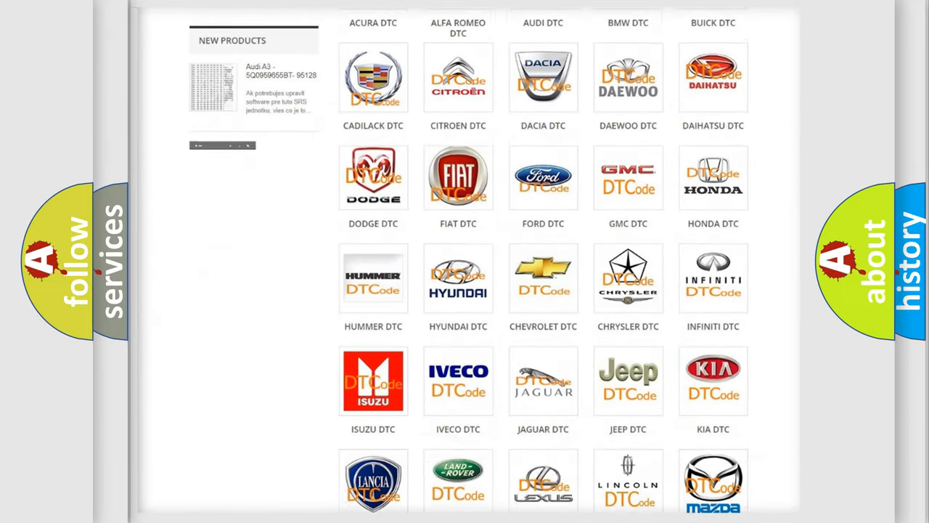
pyautogui.scroll(-3)
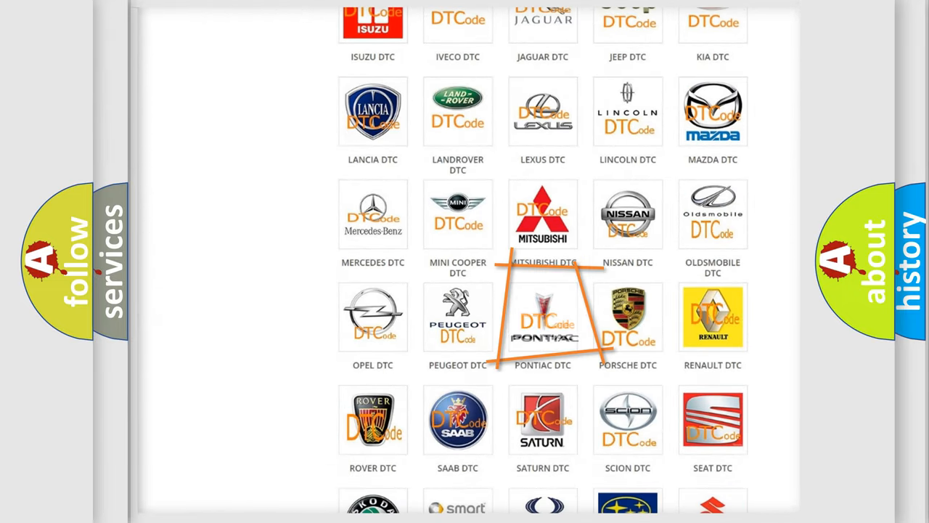